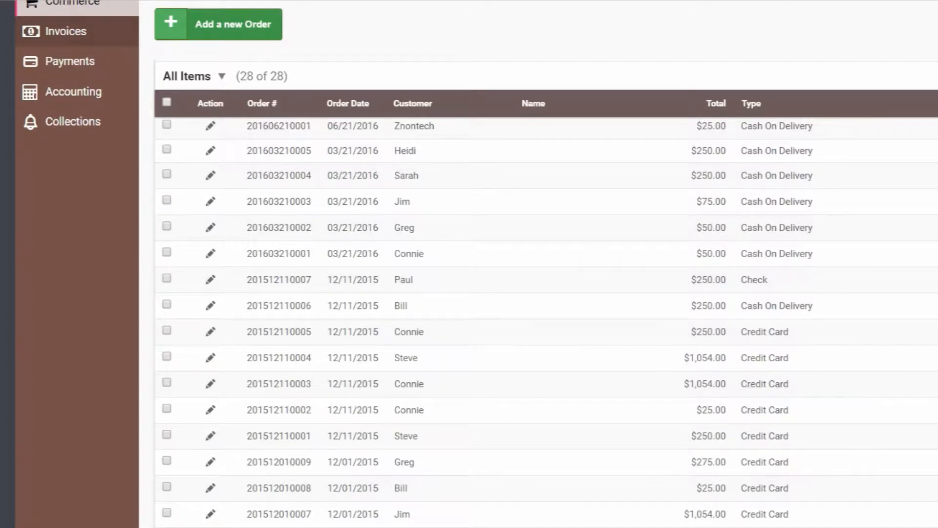
Step: Review posted invoice 26, then bring up the payments list
click(66, 222)
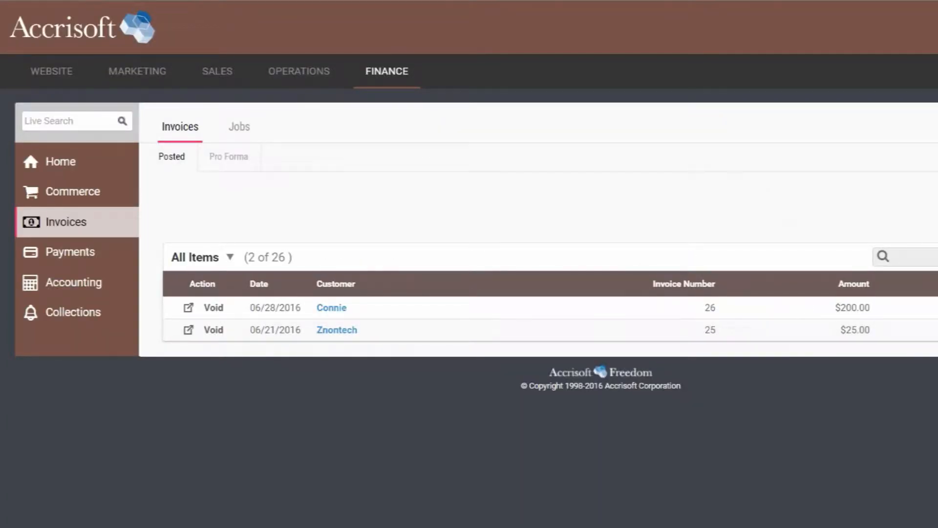
click(186, 307)
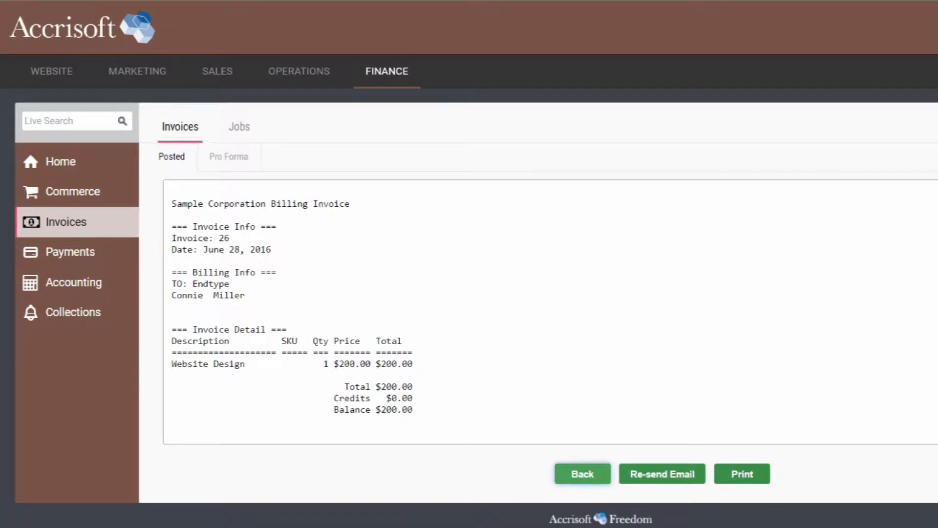
click(581, 474)
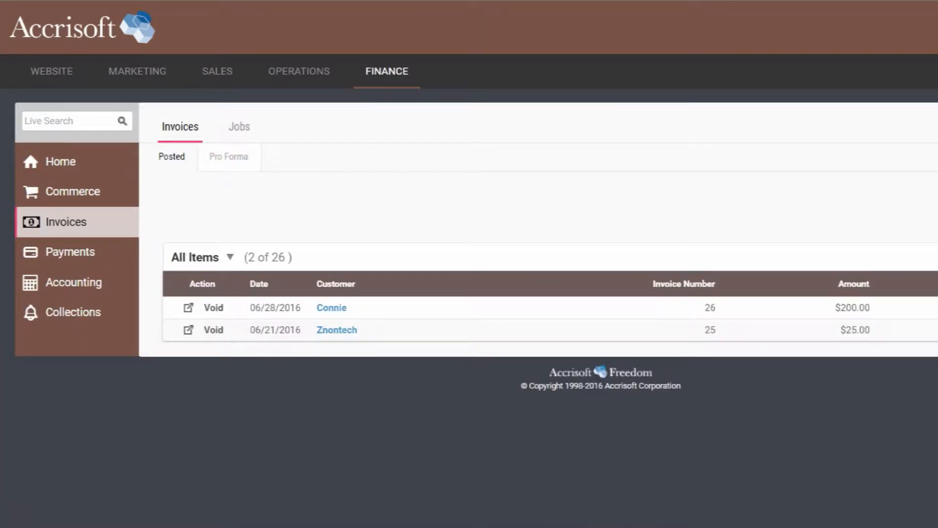
click(69, 251)
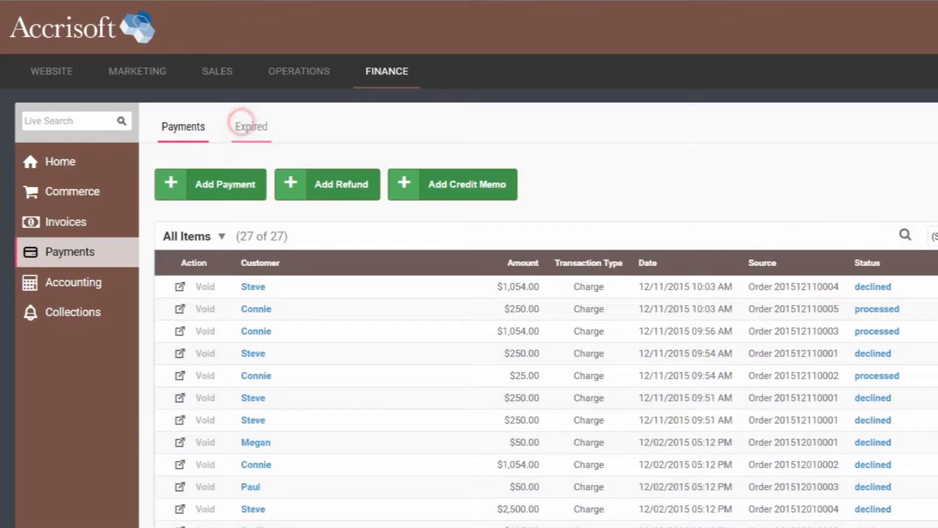
Step: Check the first overdue customer's outstanding invoices in Collections, then show the accounting journal
click(73, 312)
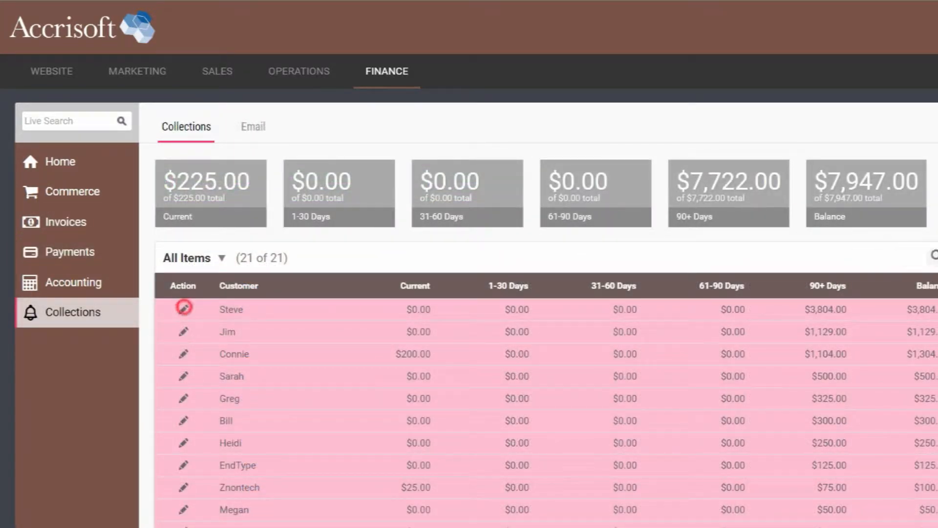
click(184, 308)
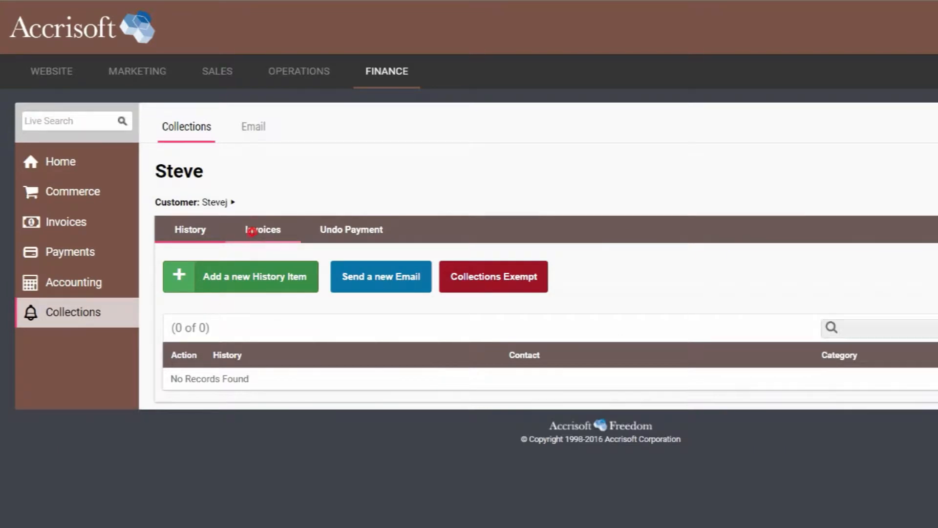
click(262, 229)
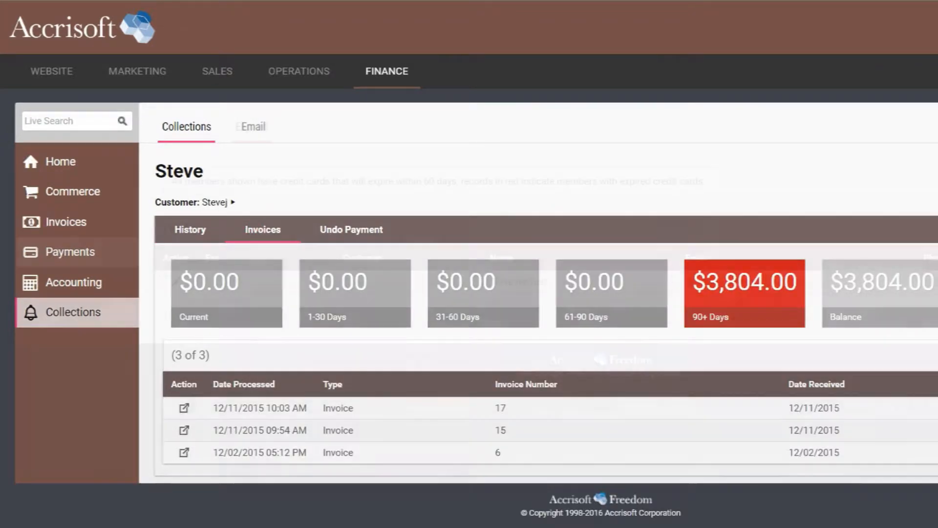
click(74, 282)
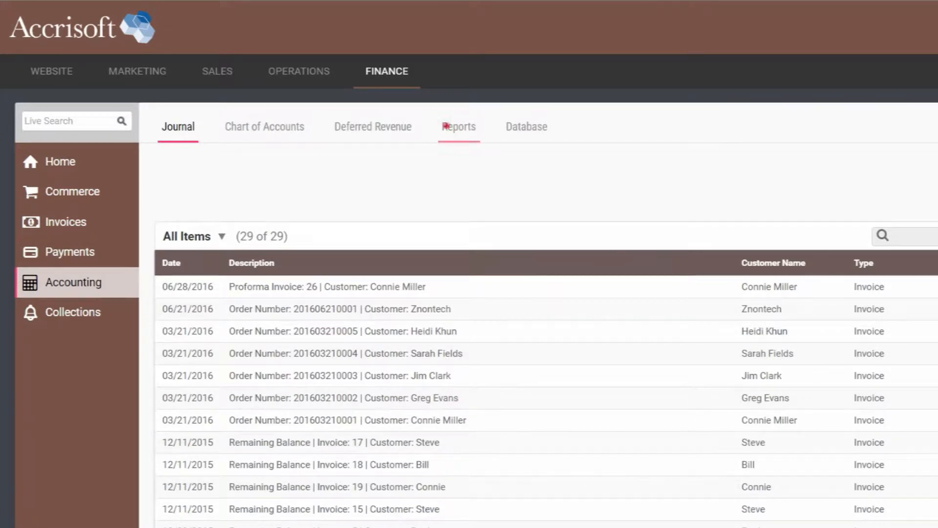
Step: View the accounting reports, including the batch accounting report
click(458, 126)
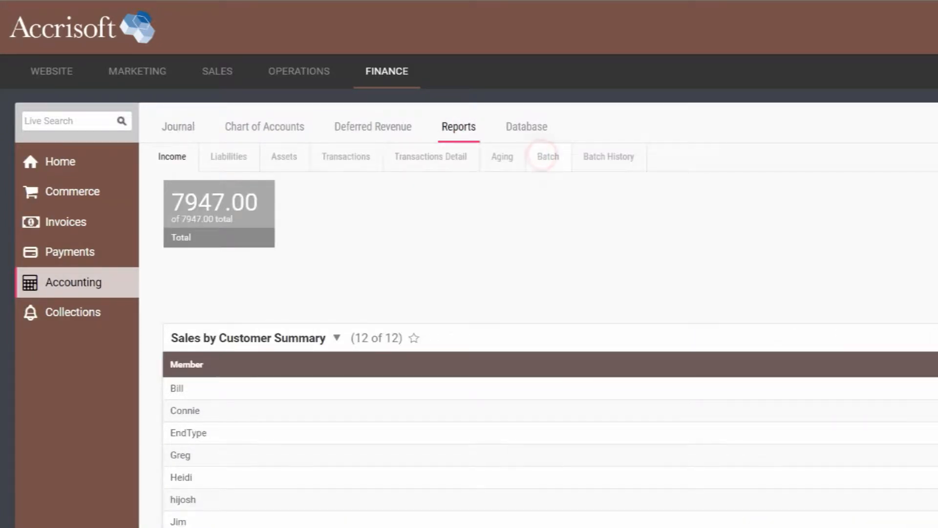
click(547, 156)
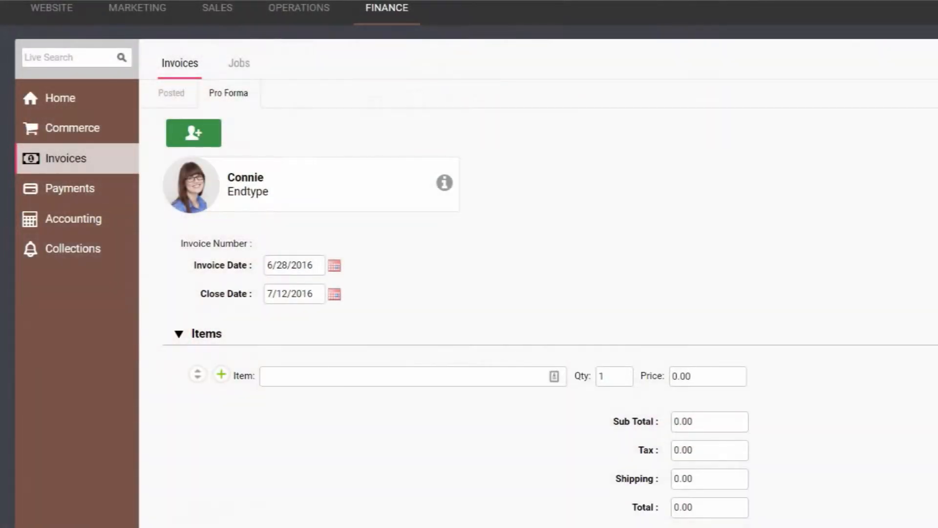
Step: Enter Membertag as the pro forma invoice item and scroll down the form
text(Mem)
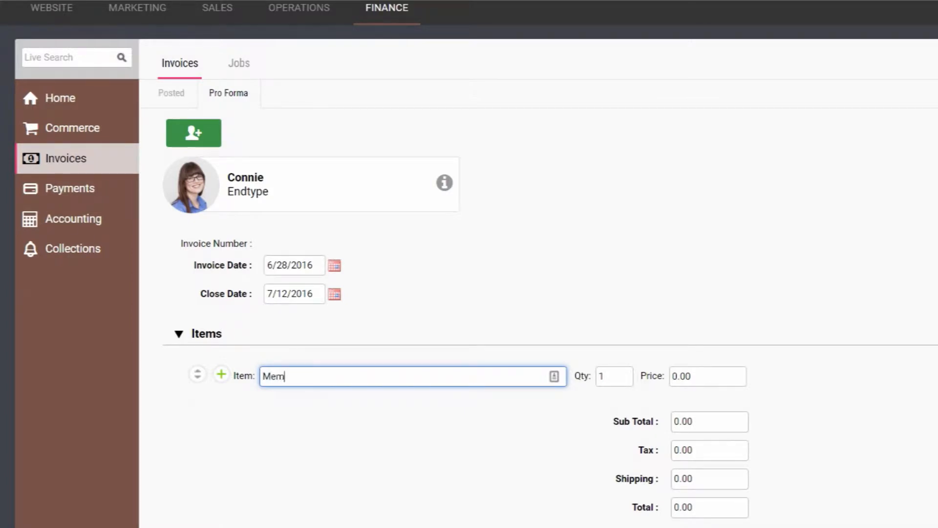
text(bertag)
click(708, 376)
text(12)
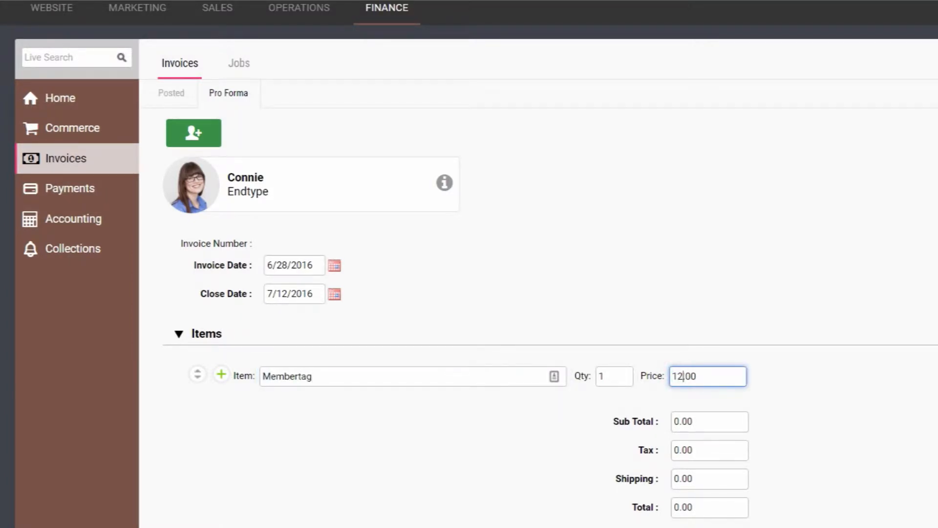
scroll(down, 3)
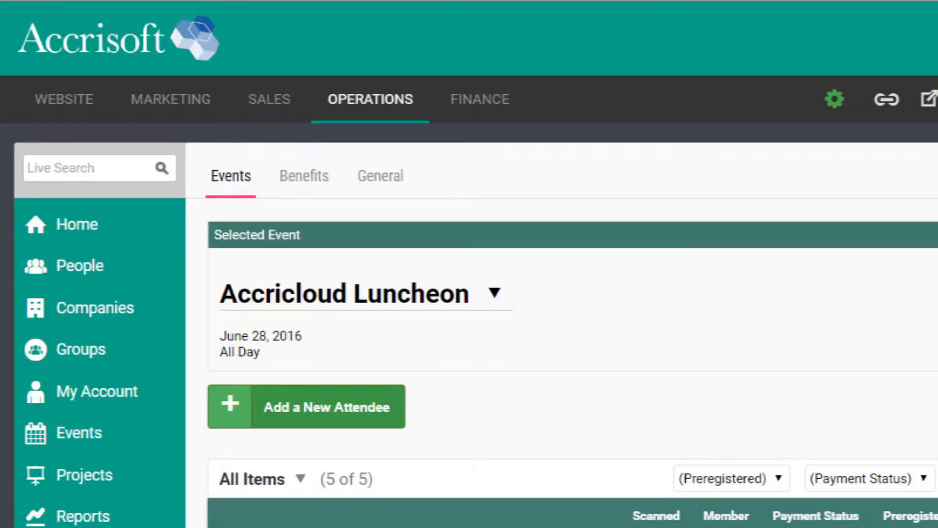
Step: Check in gerald1, the first attendee on the luncheon check-in list
click(479, 99)
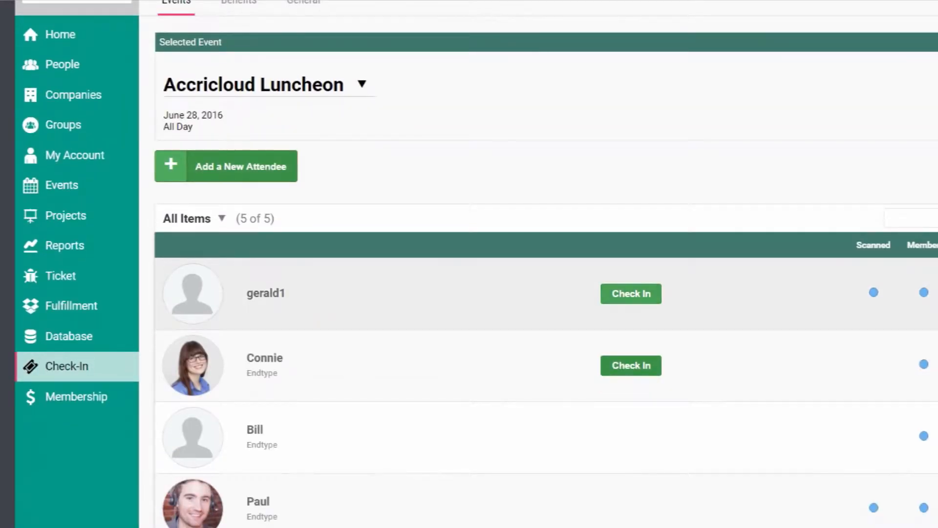
click(630, 294)
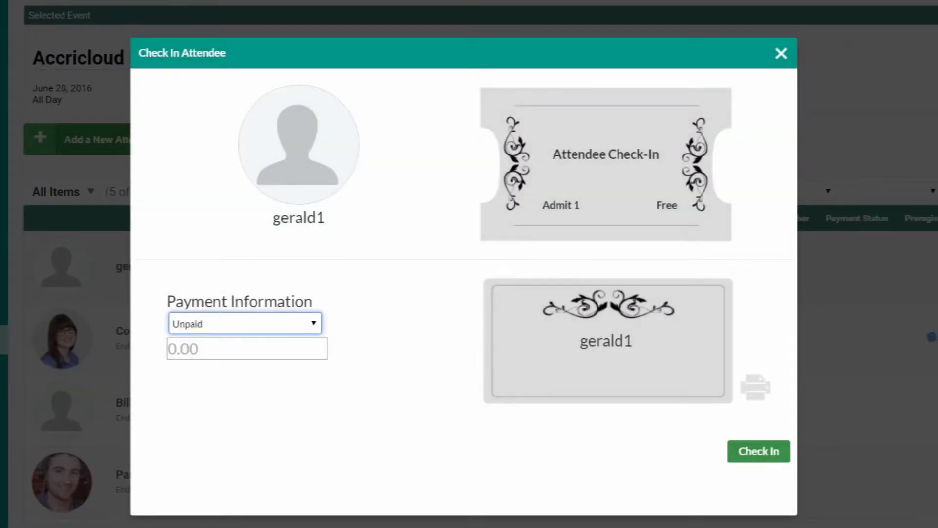
click(244, 323)
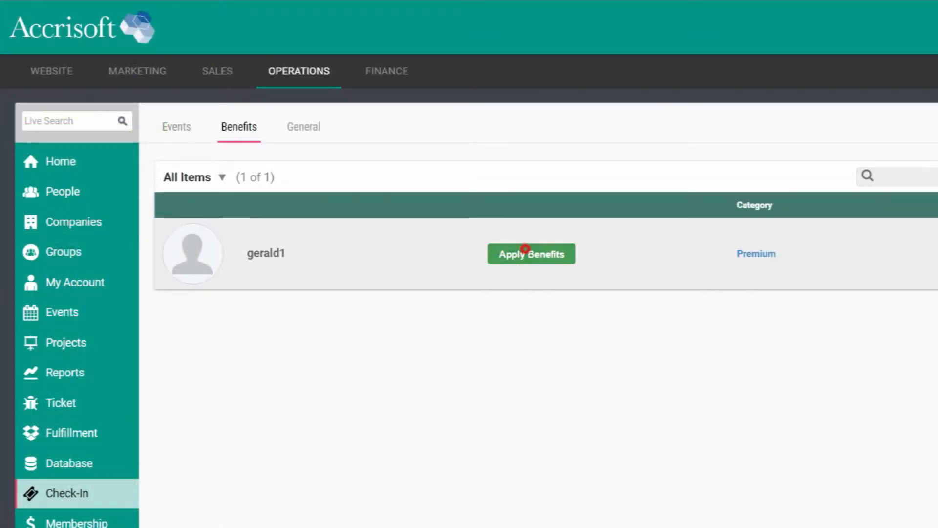
Step: Apply gerald1's non-Premium event ticket benefit from the Choose Benefits dialog
click(530, 253)
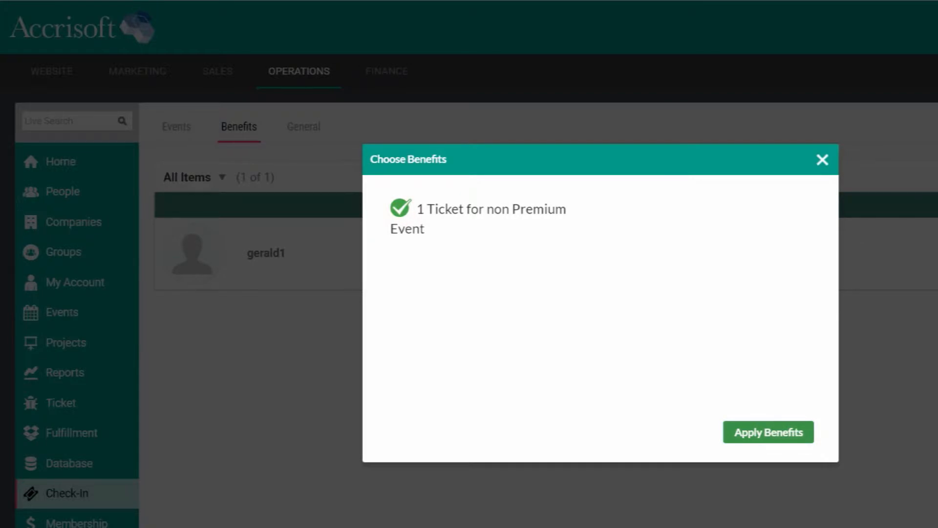
click(767, 431)
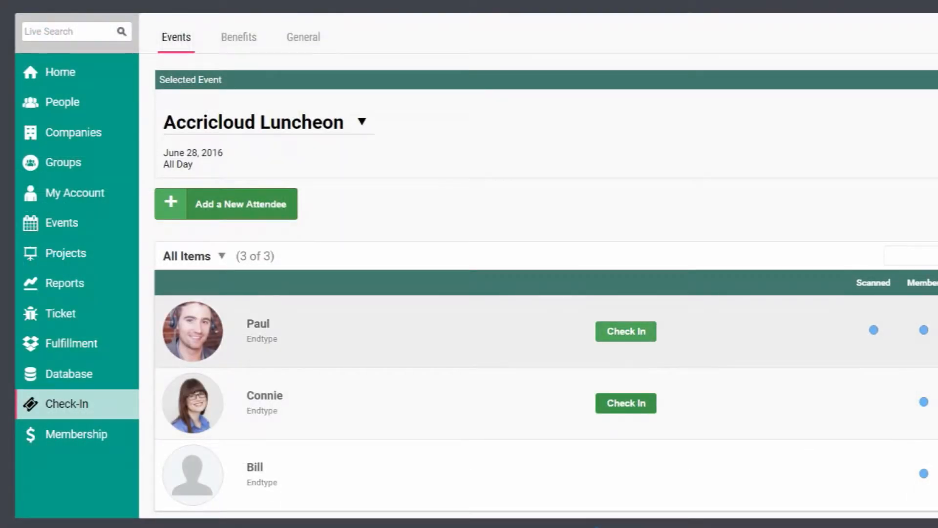
Step: Check in Paul, the top remaining attendee, with payment set to Free
click(624, 331)
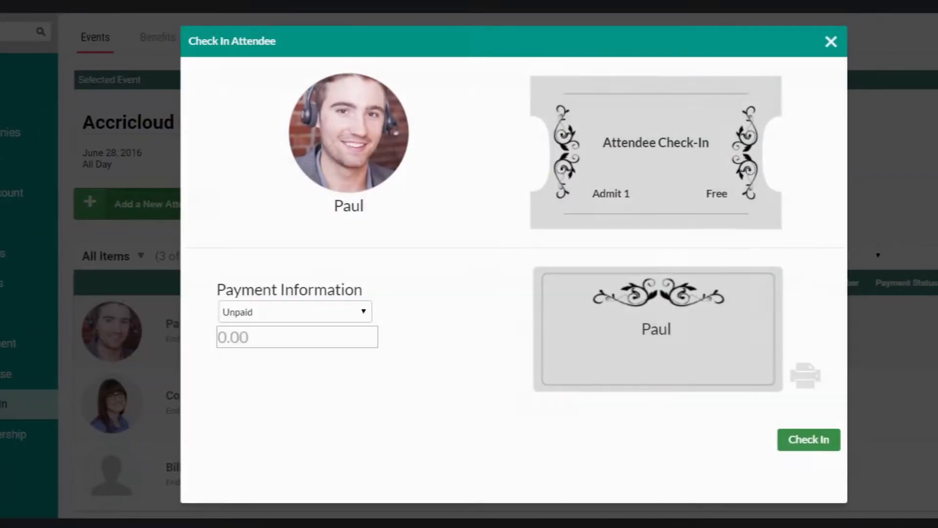
click(293, 311)
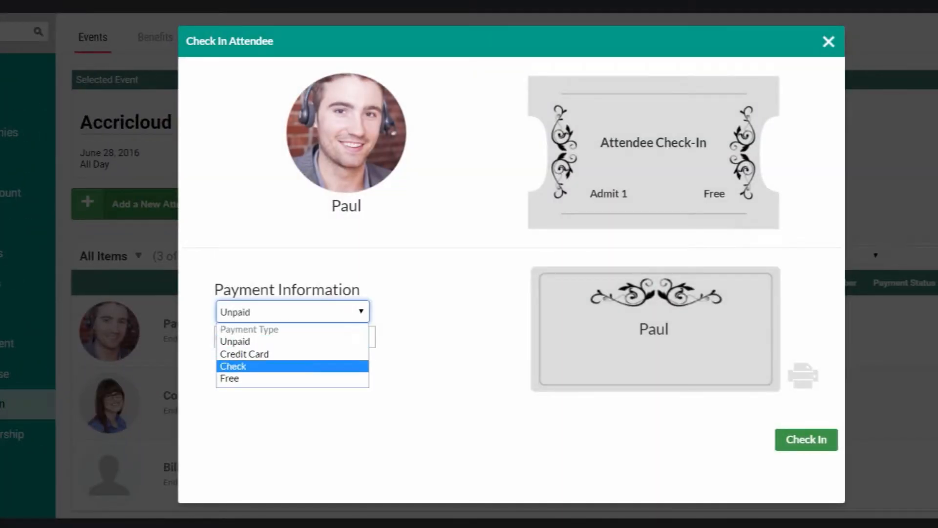
click(229, 378)
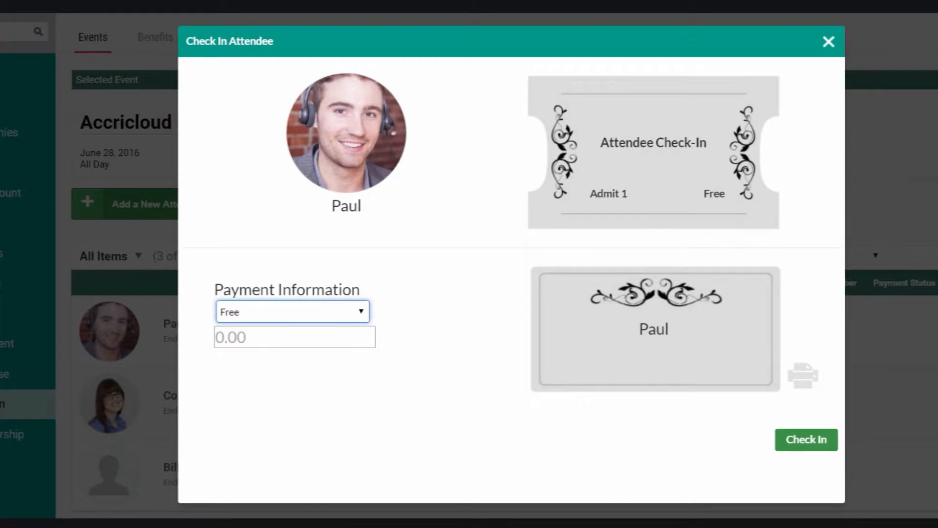
click(829, 41)
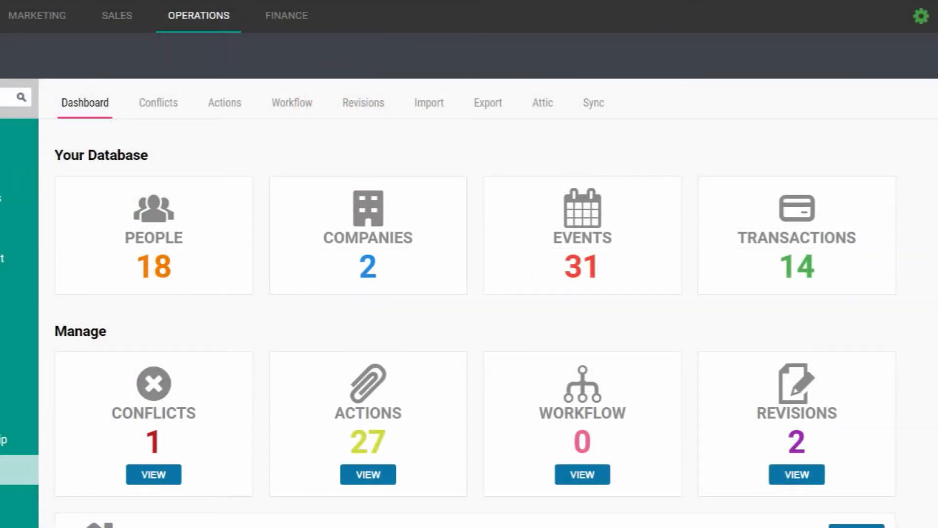
scroll(down, 3)
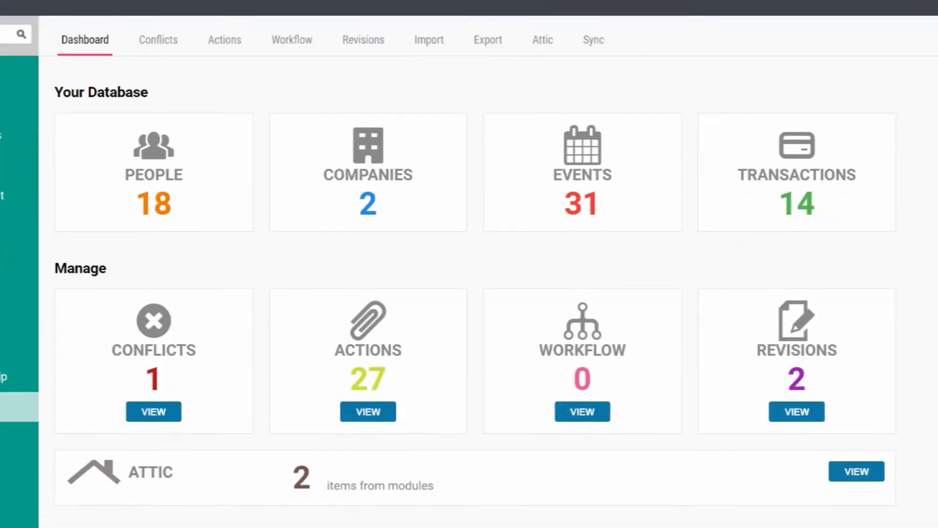
scroll(down, 3)
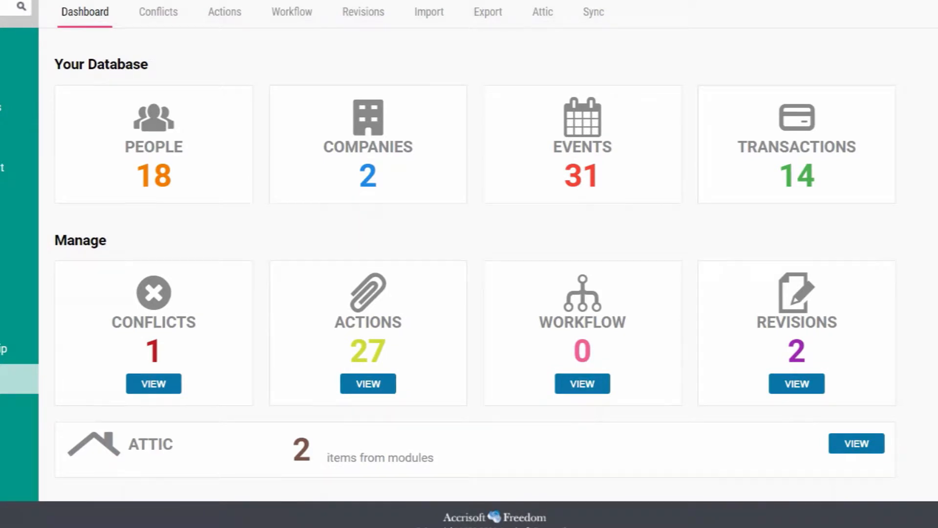
click(153, 384)
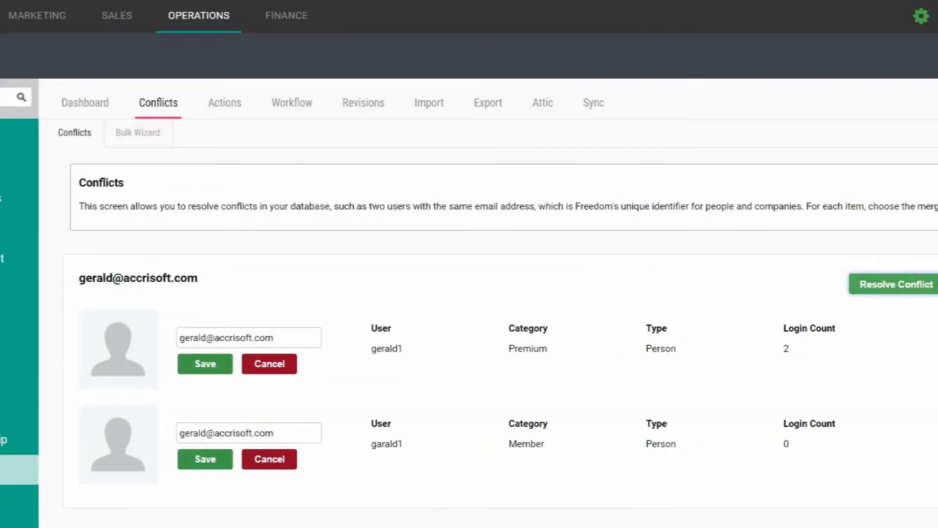
click(225, 102)
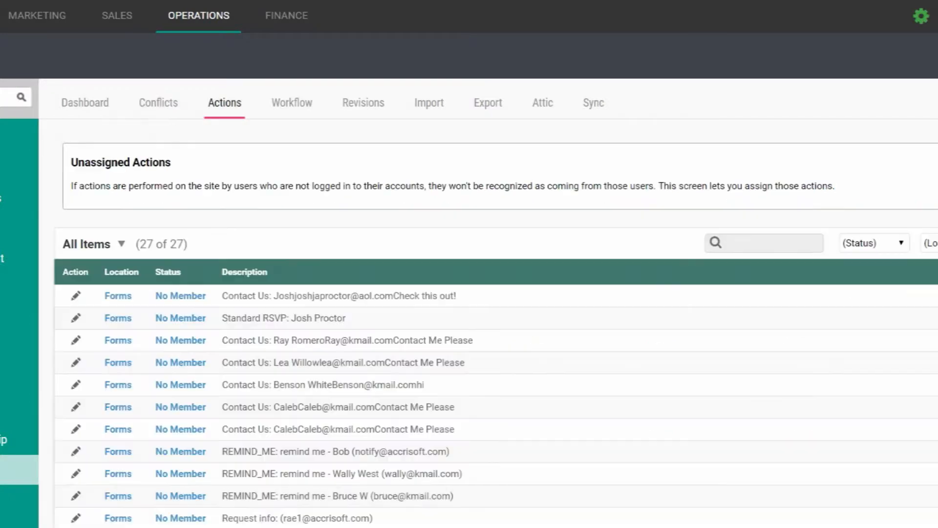
scroll(down, 3)
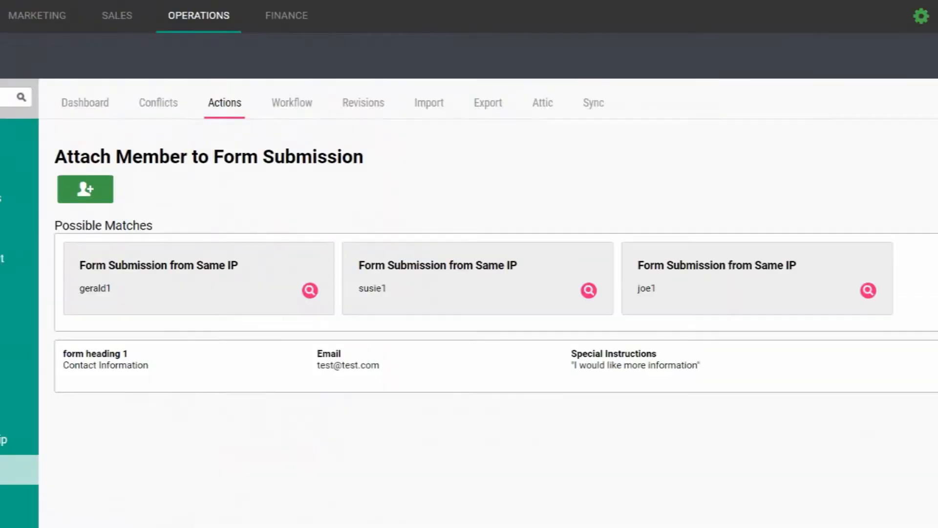
click(362, 102)
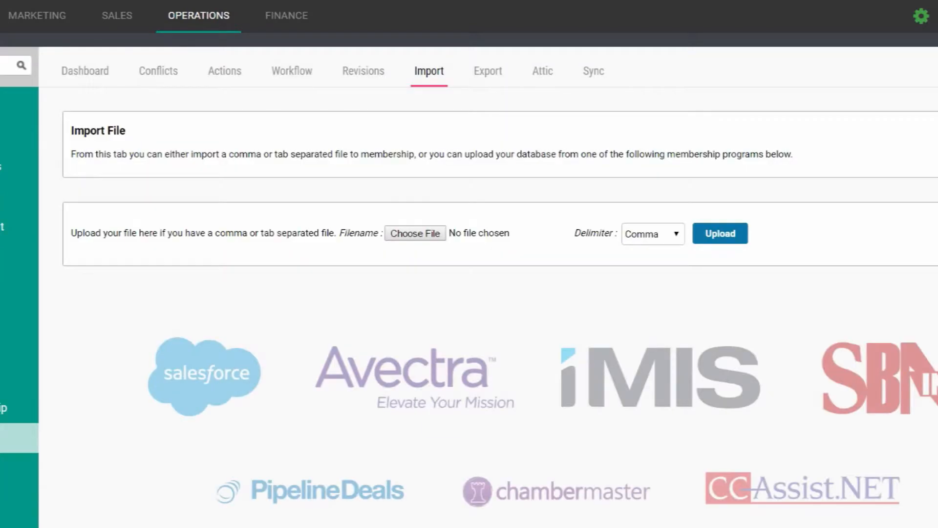
Step: Check the export options, then open Bill's attic record and scroll through its fields
click(223, 306)
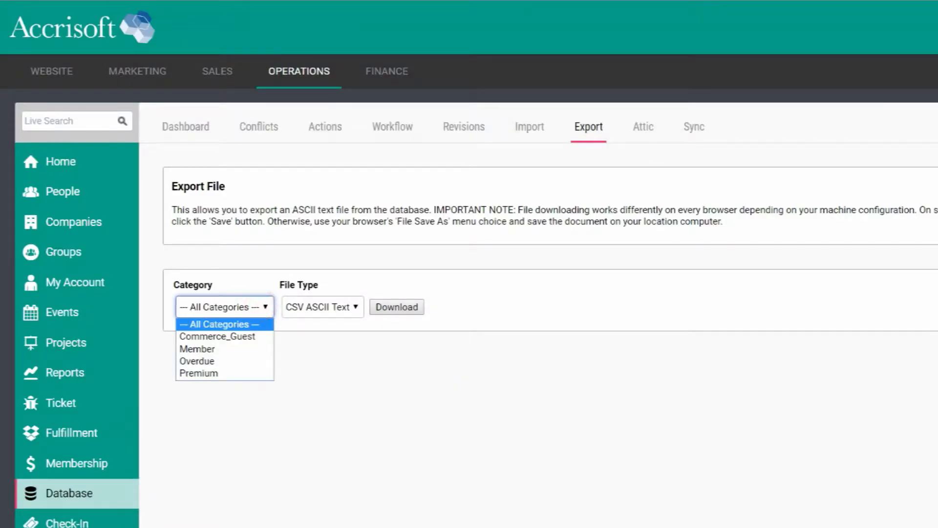
click(693, 126)
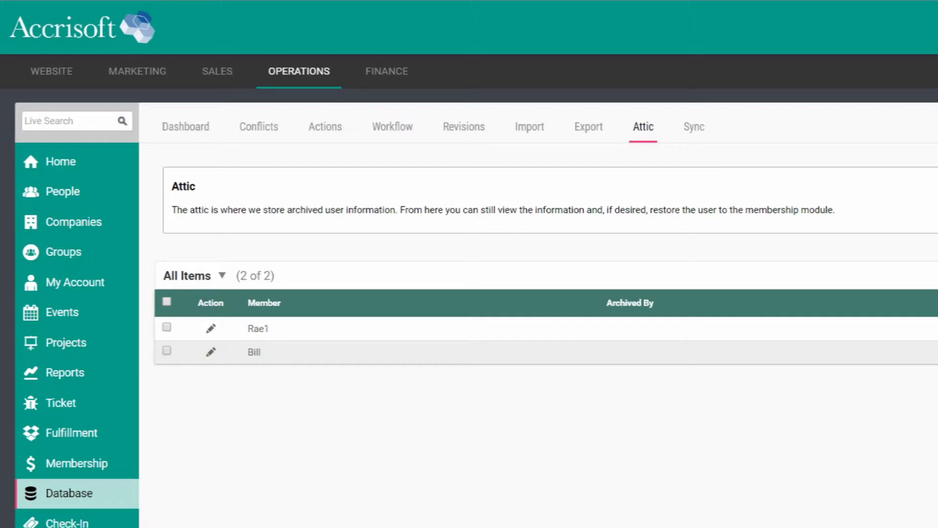
click(211, 352)
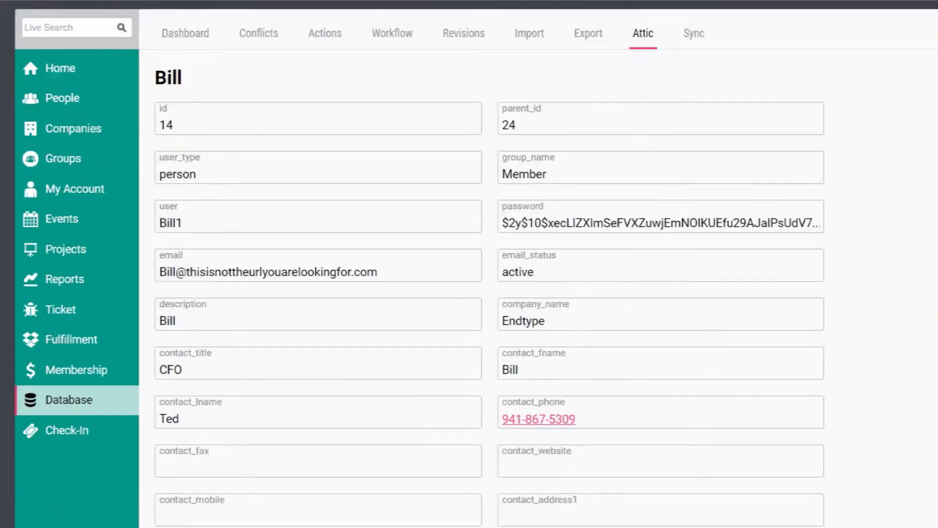
scroll(down, 3)
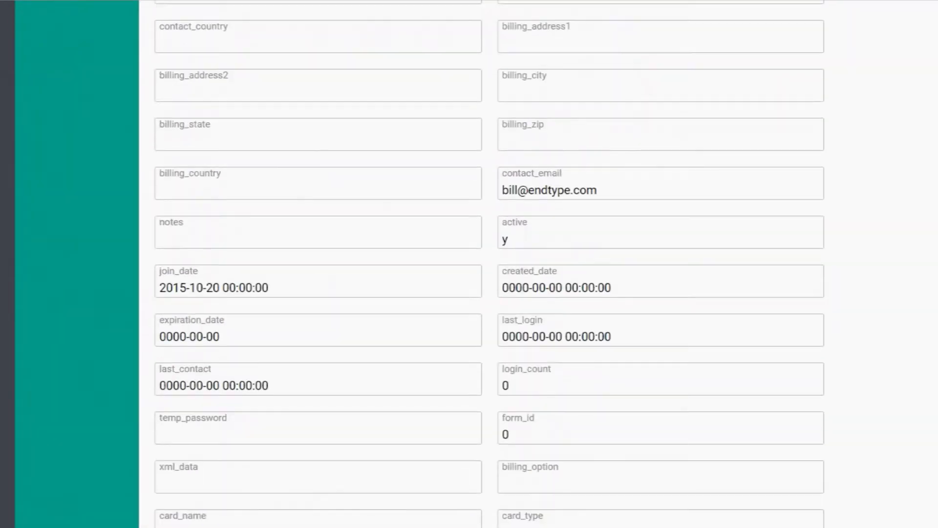
scroll(down, 3)
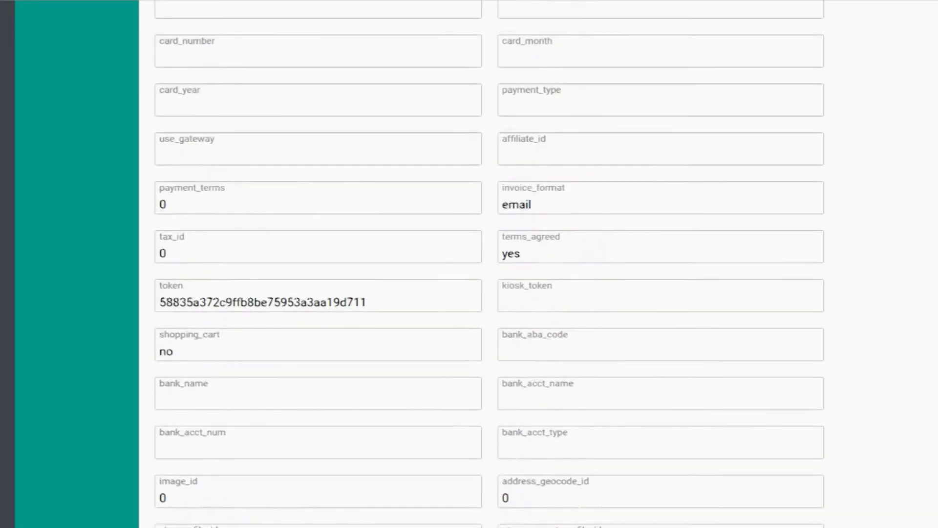
scroll(down, 3)
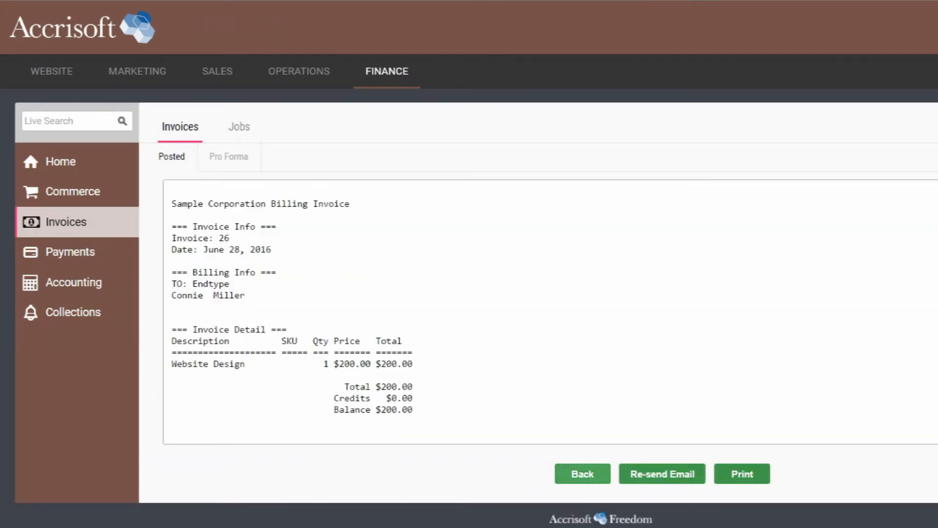
Step: Add a pro forma invoice for Connie with one Membertag item at 12.00 and save it
click(581, 474)
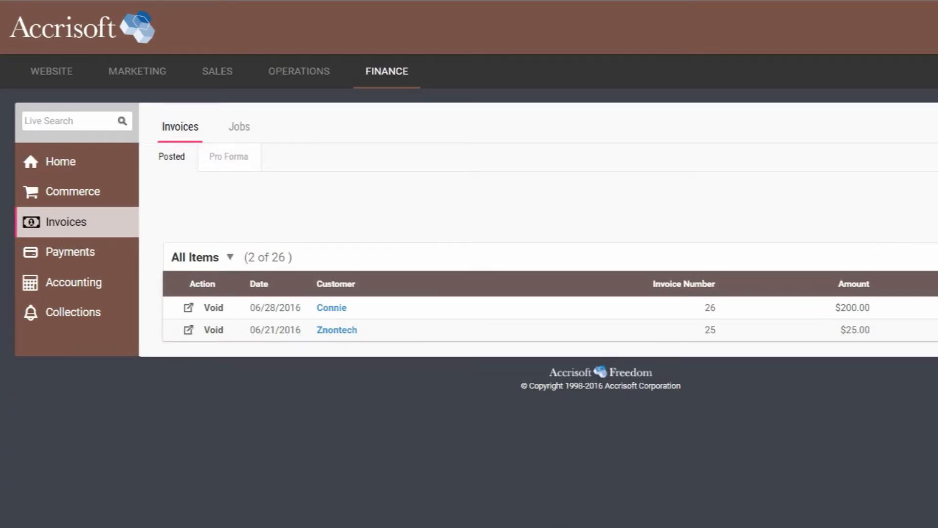
click(229, 156)
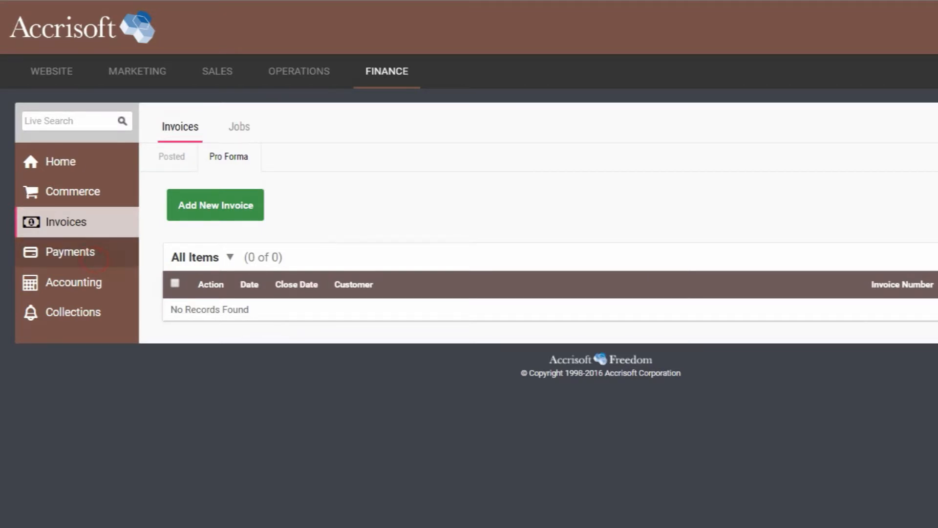
click(214, 205)
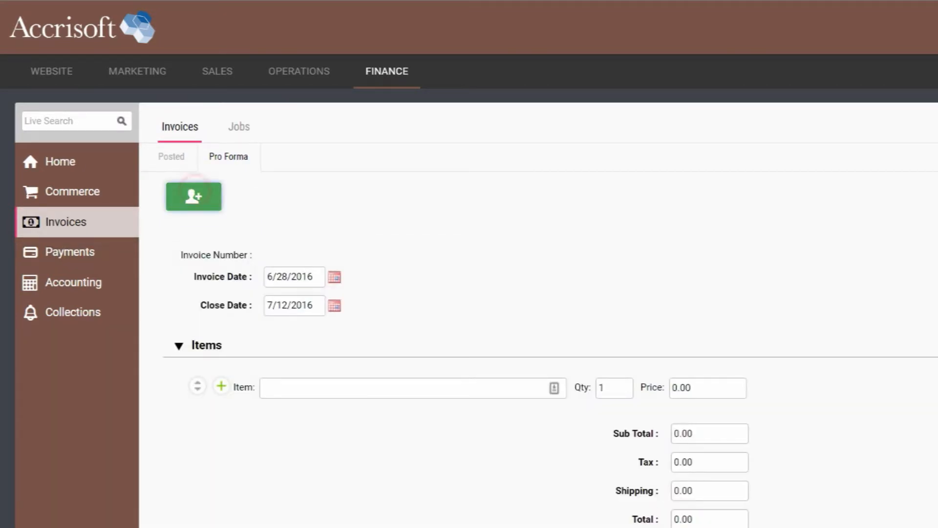
click(193, 197)
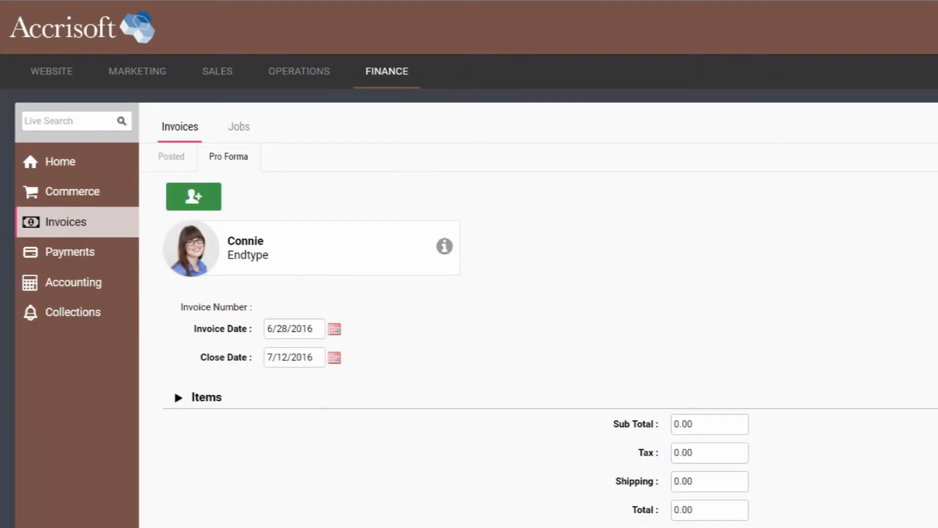
click(205, 396)
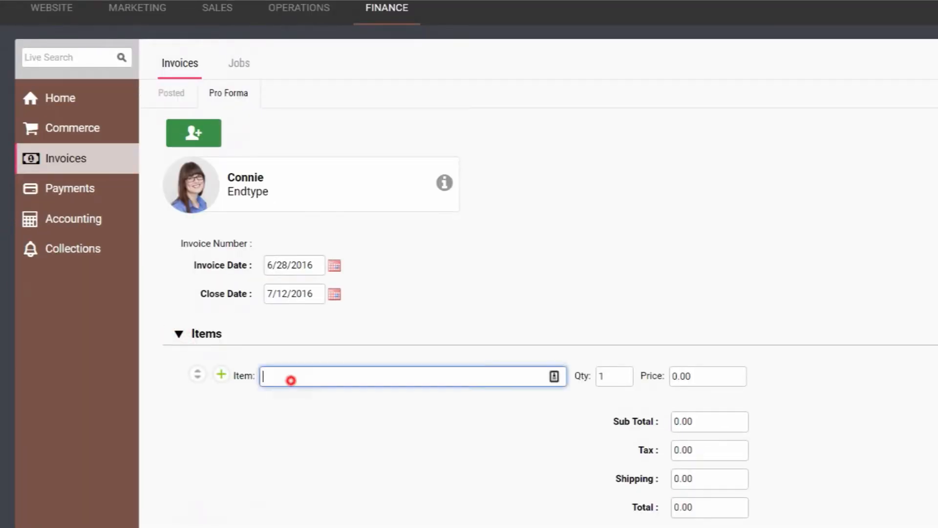
text(Membertag)
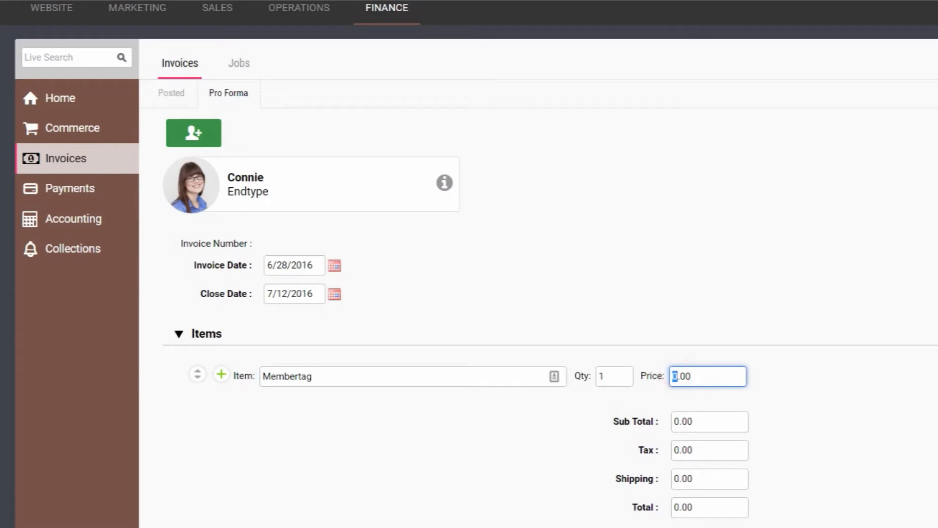
text(12.00)
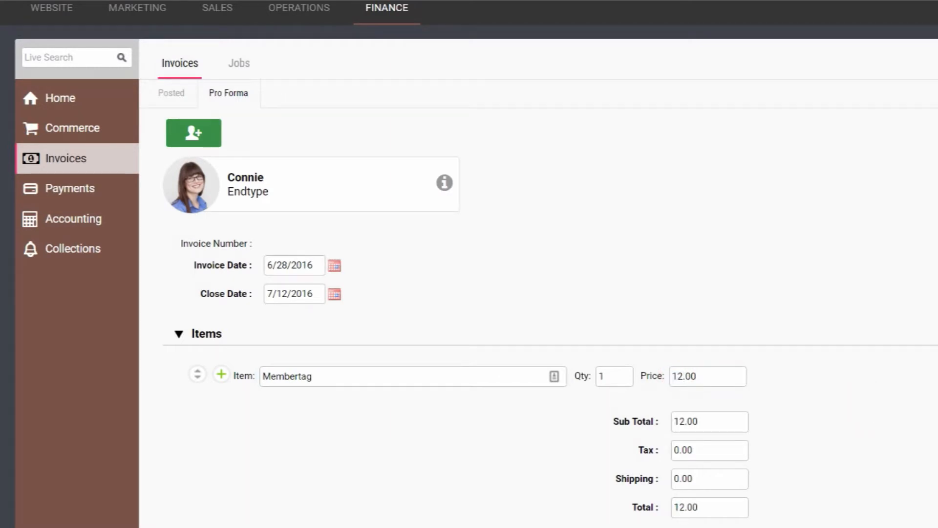
click(171, 93)
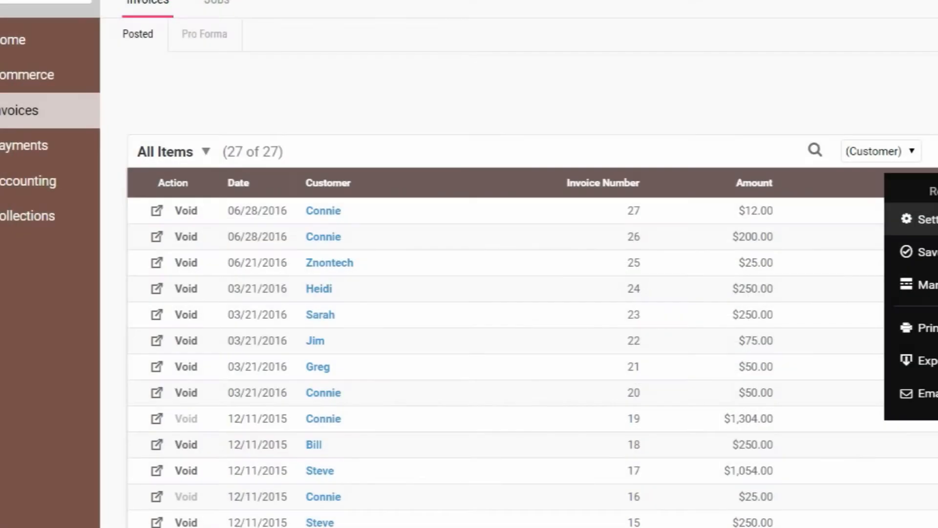
Step: Show the Amount total and limit posted invoices to Past 30 Days (3 invoices, $237.00)
click(923, 219)
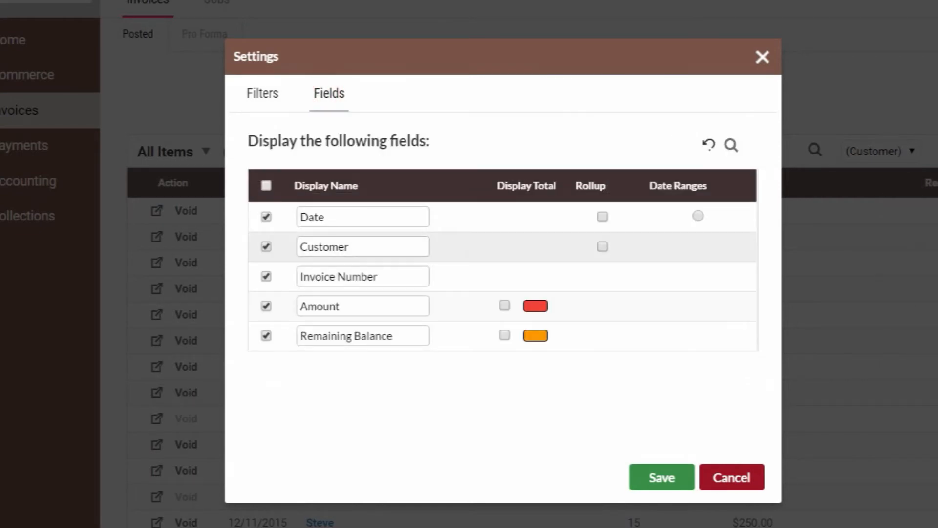
click(504, 306)
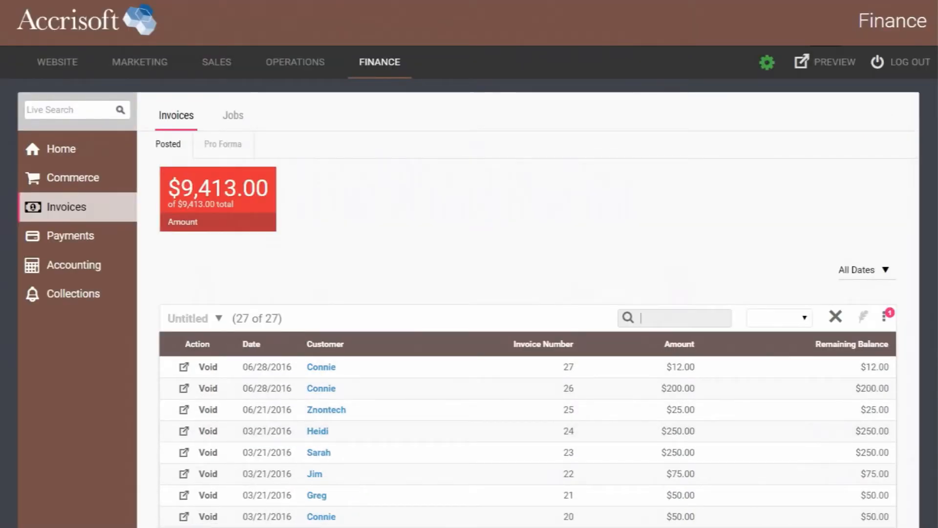
click(861, 270)
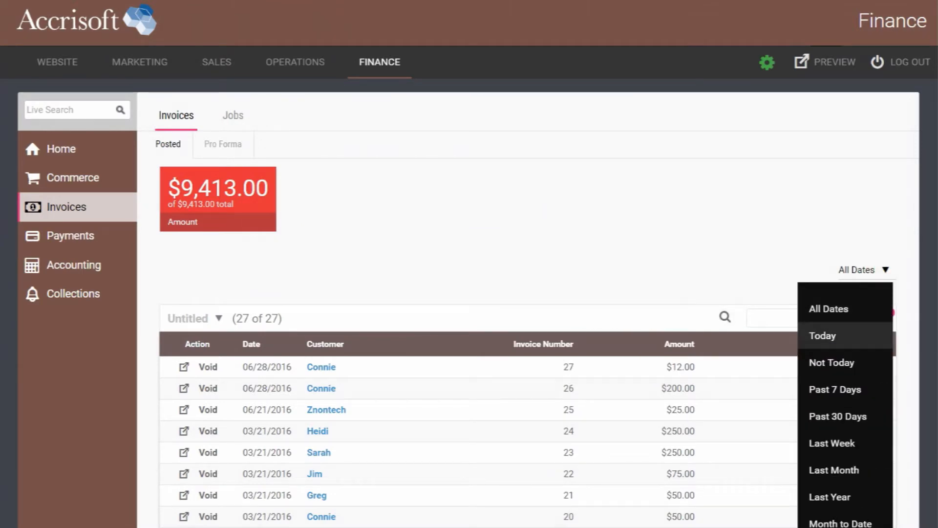
click(837, 416)
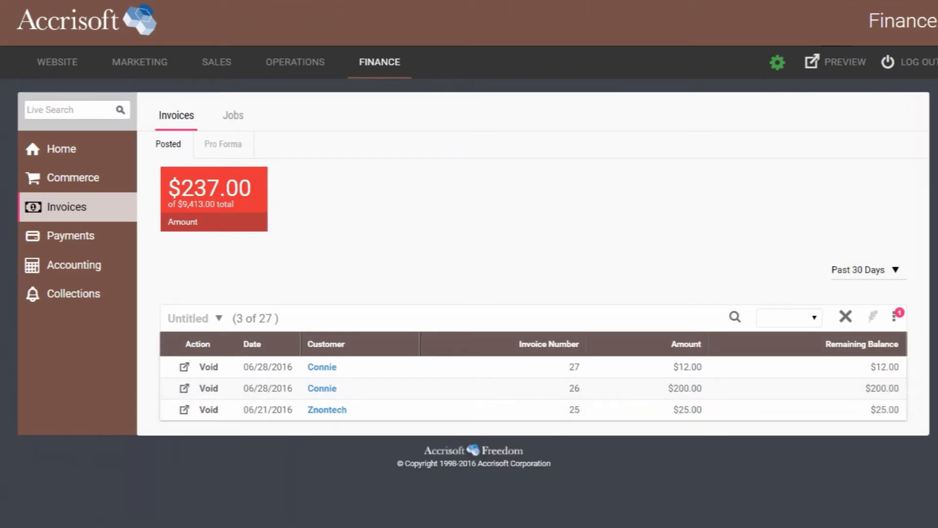
click(139, 62)
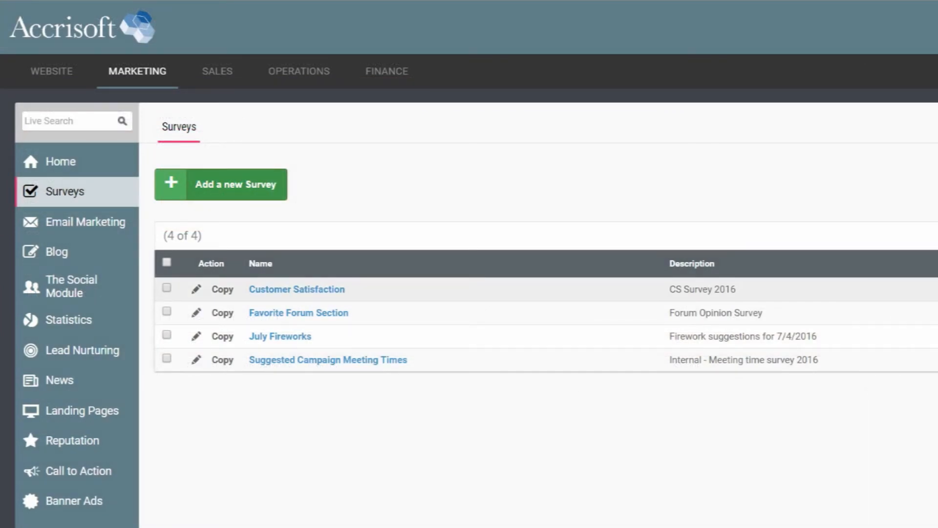
Step: Review the Customer Satisfaction survey's questions, invitation email and three-response results report
click(296, 289)
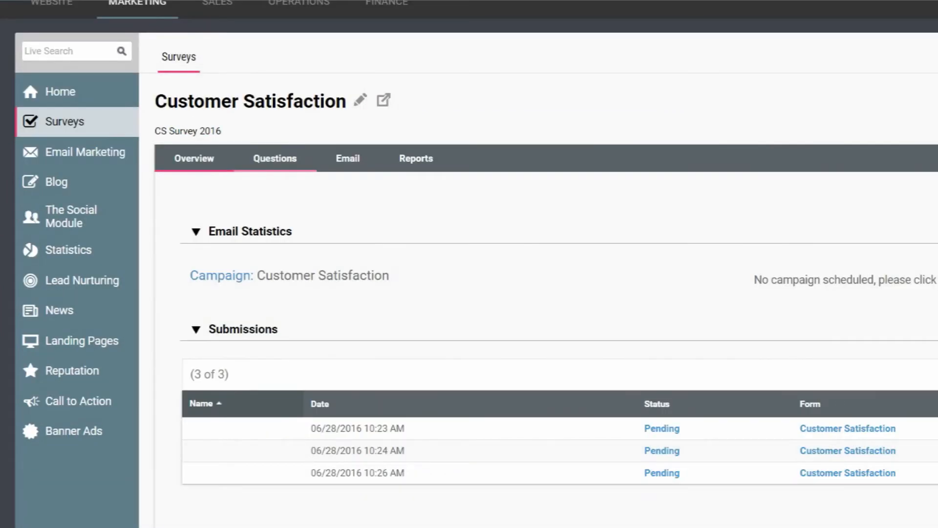
click(275, 158)
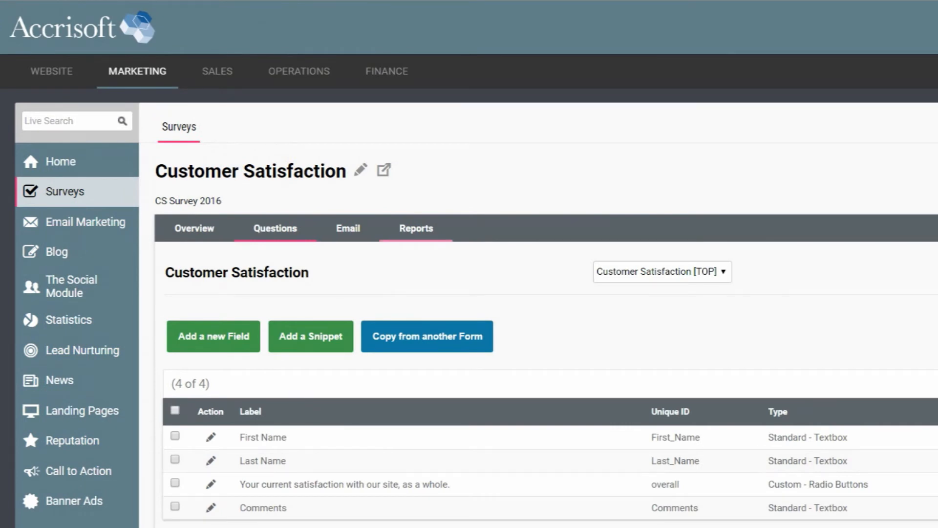
click(347, 228)
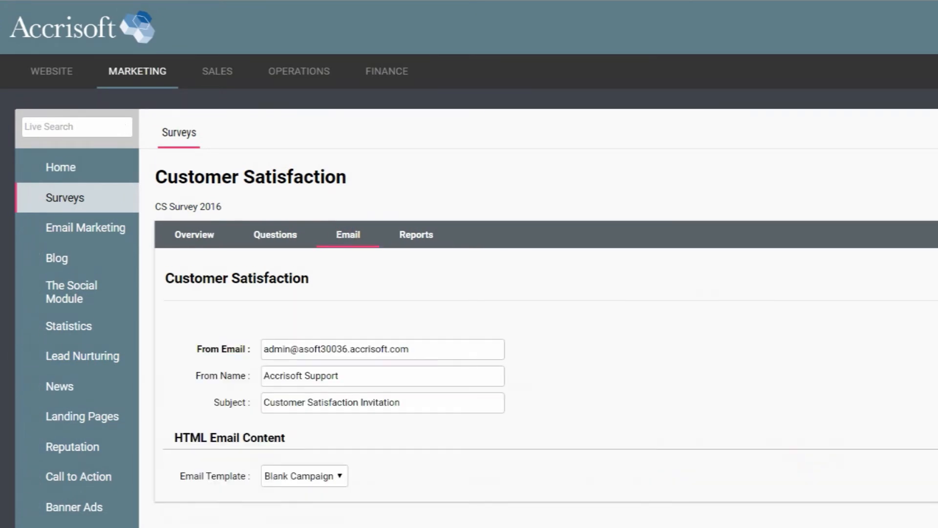
click(416, 234)
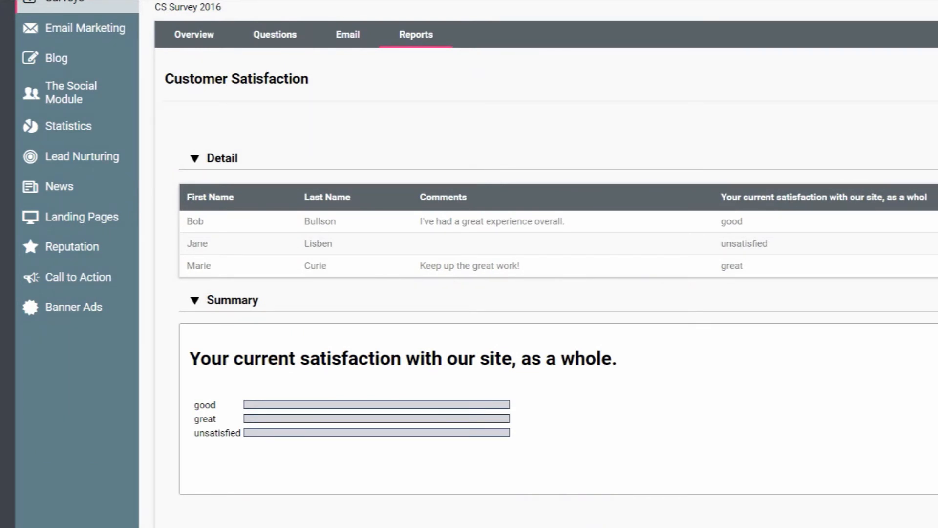
click(29, 196)
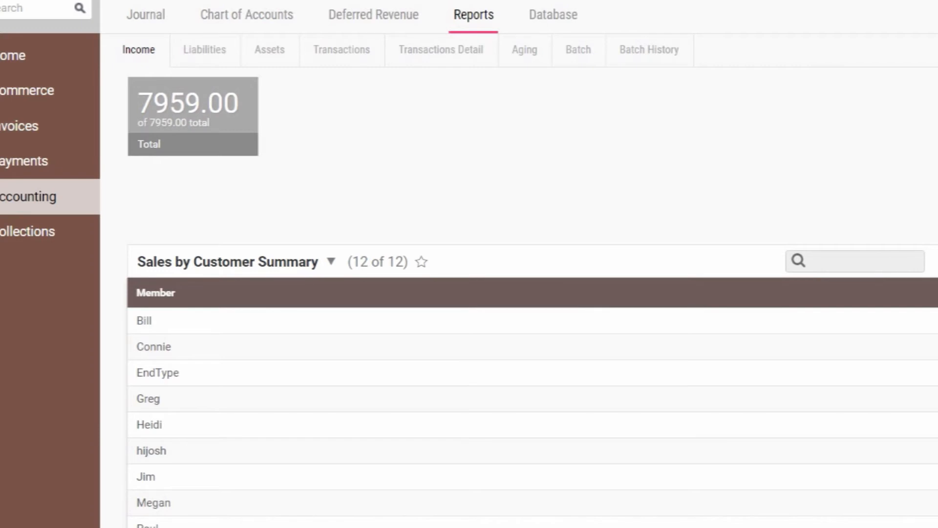
Step: View the Liabilities, Assets and Transactions Detail accounting reports
click(204, 50)
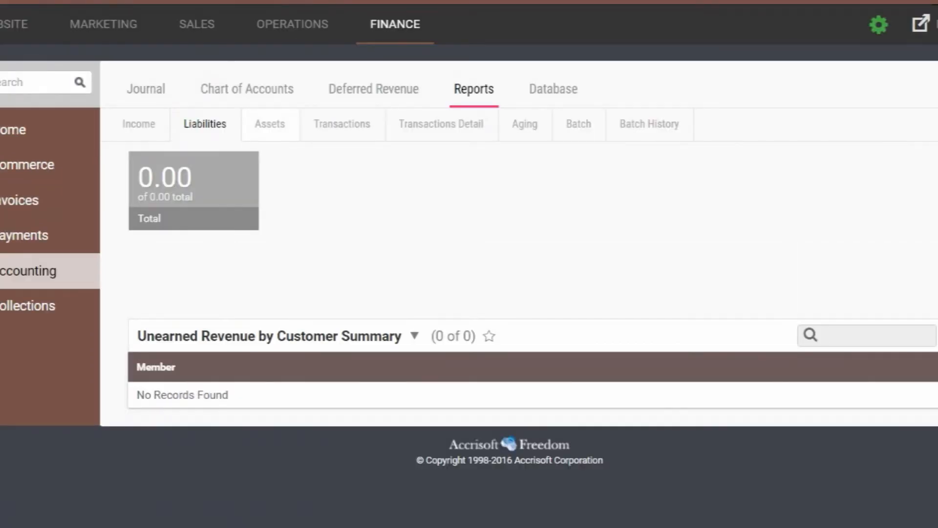
click(270, 123)
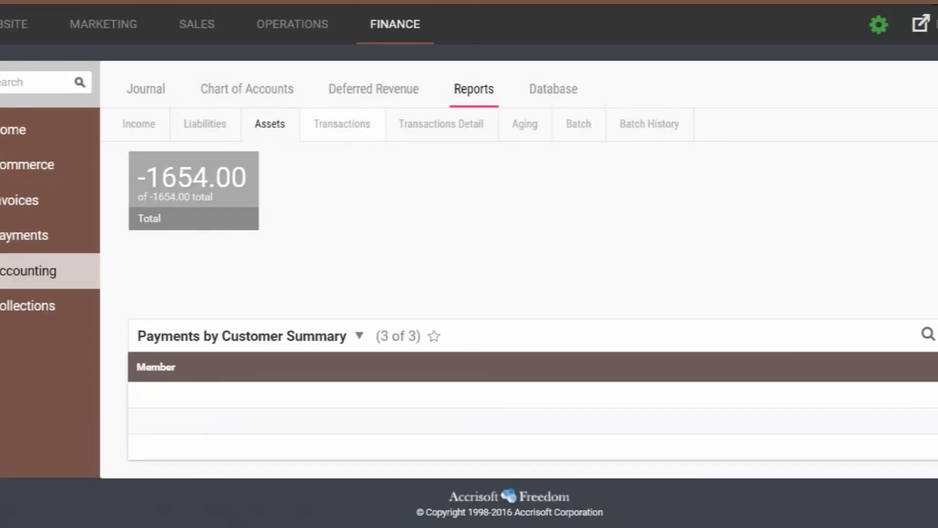
click(441, 124)
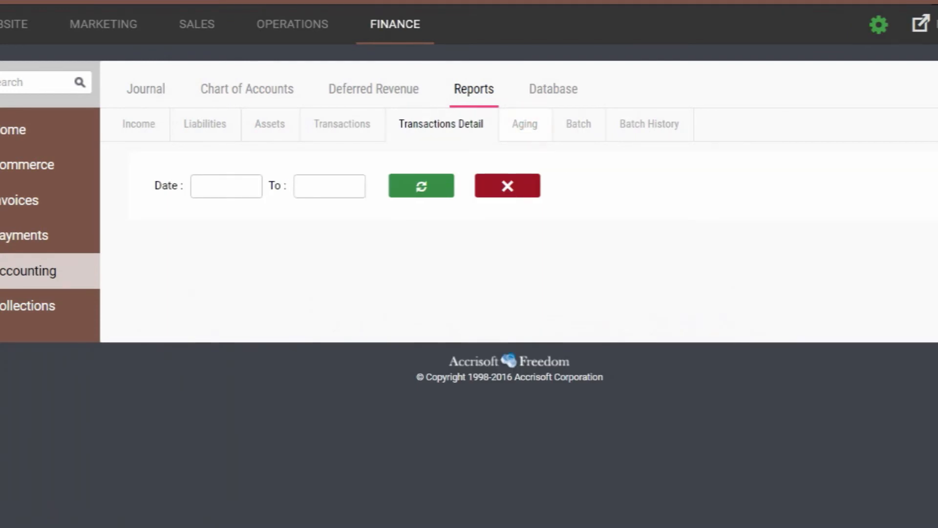
click(577, 124)
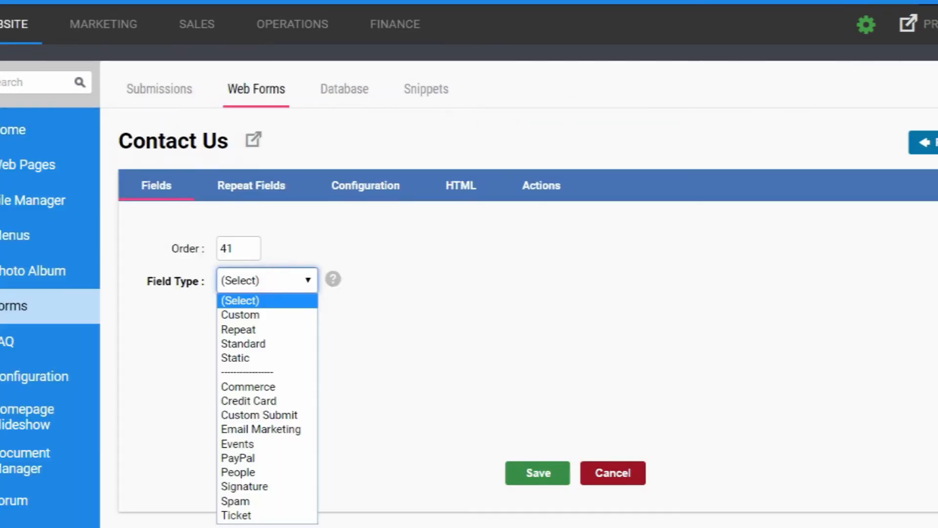
Step: Browse email campaigns, categories and templates, then view System Information (Gold, version 11.4.000)
click(244, 486)
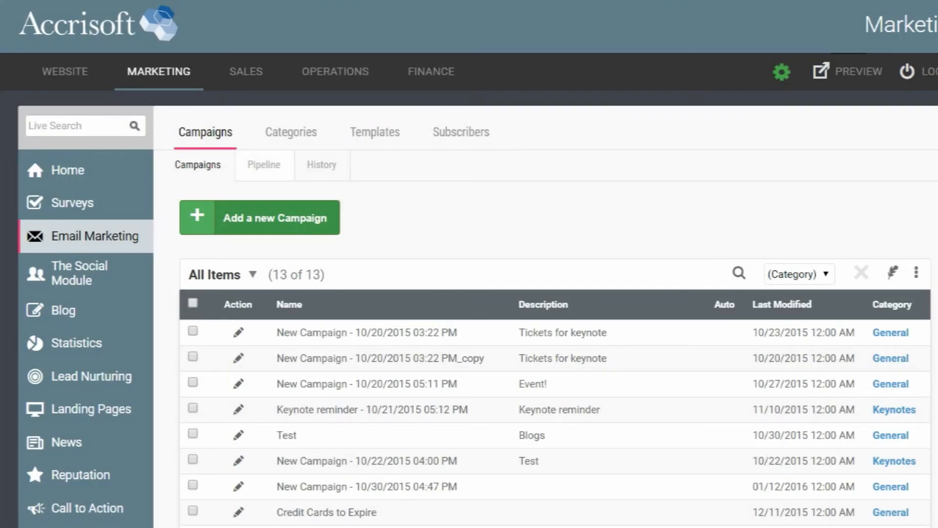
click(290, 131)
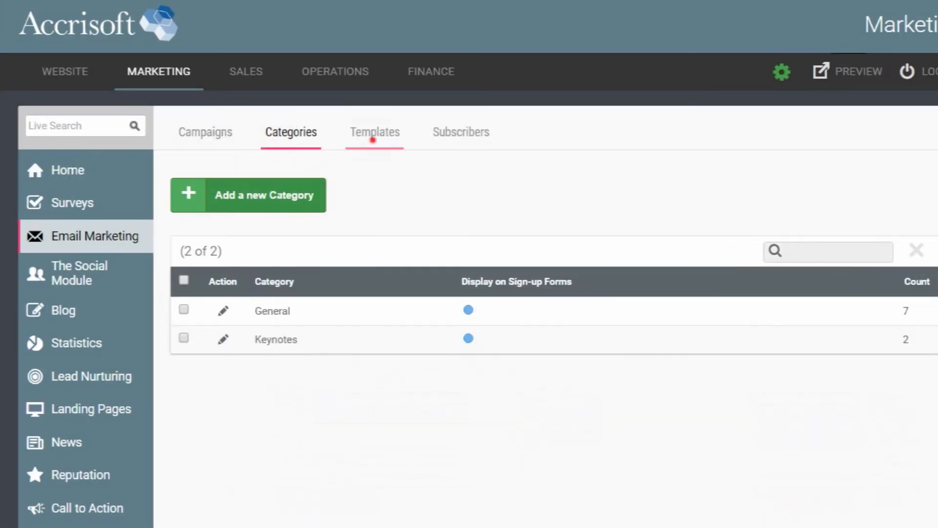
click(375, 133)
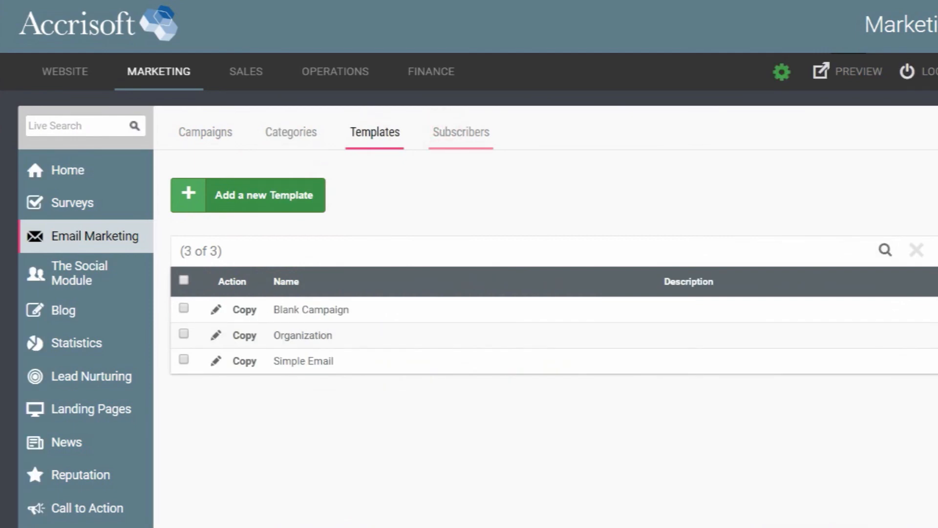
click(781, 71)
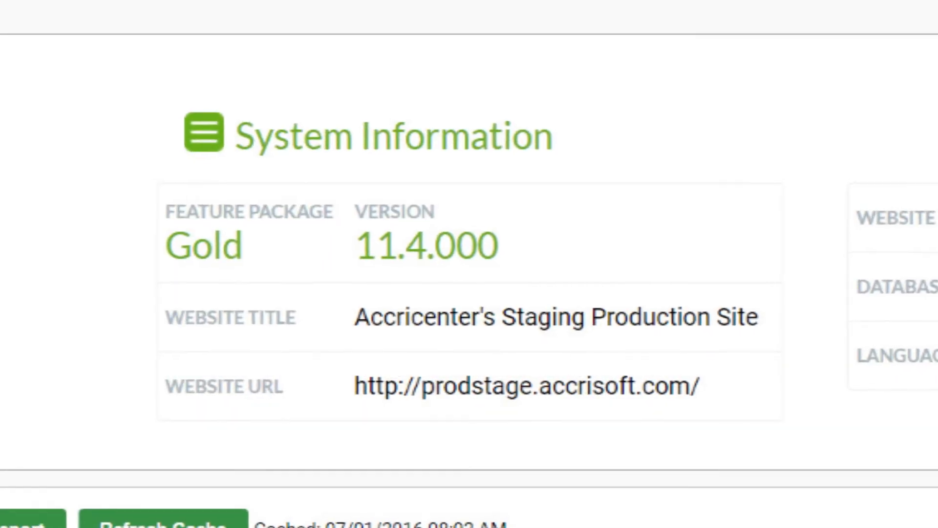
scroll(up, 3)
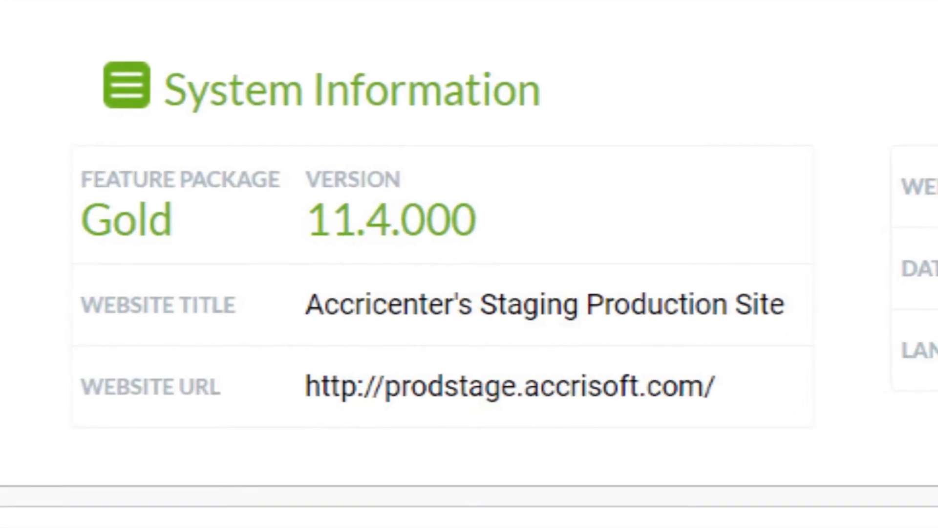